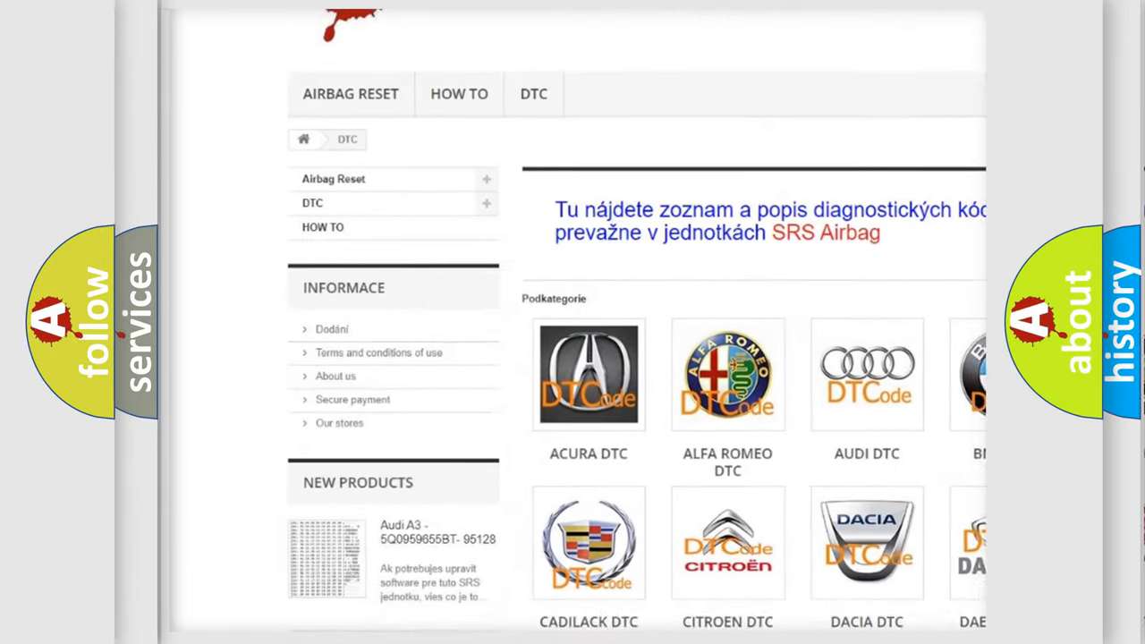
scroll(down, 3)
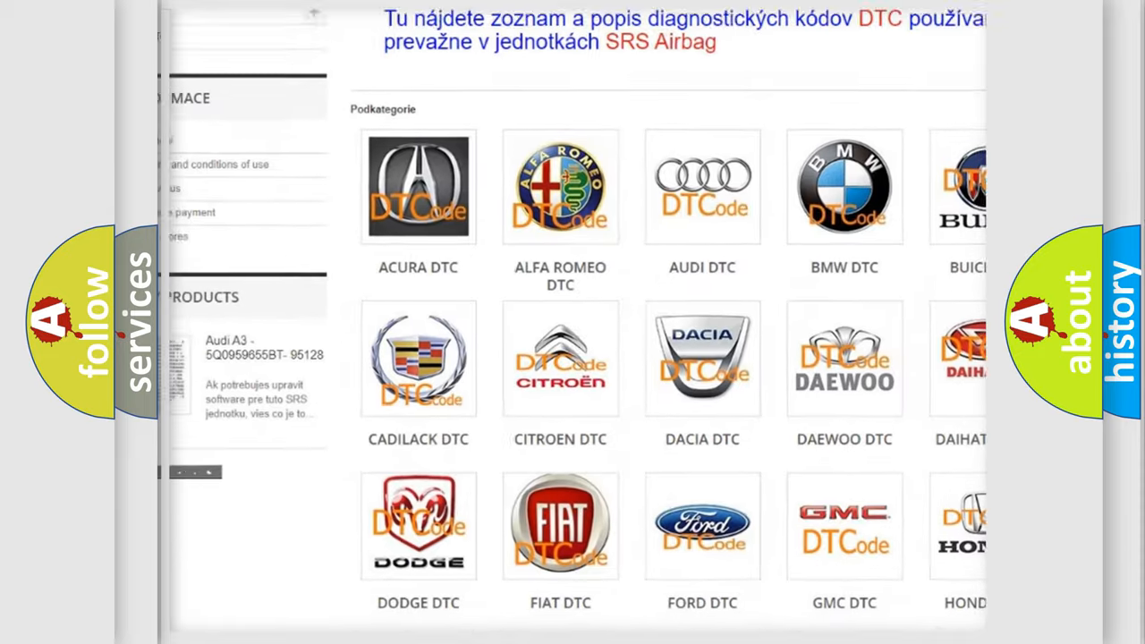
scroll(down, 3)
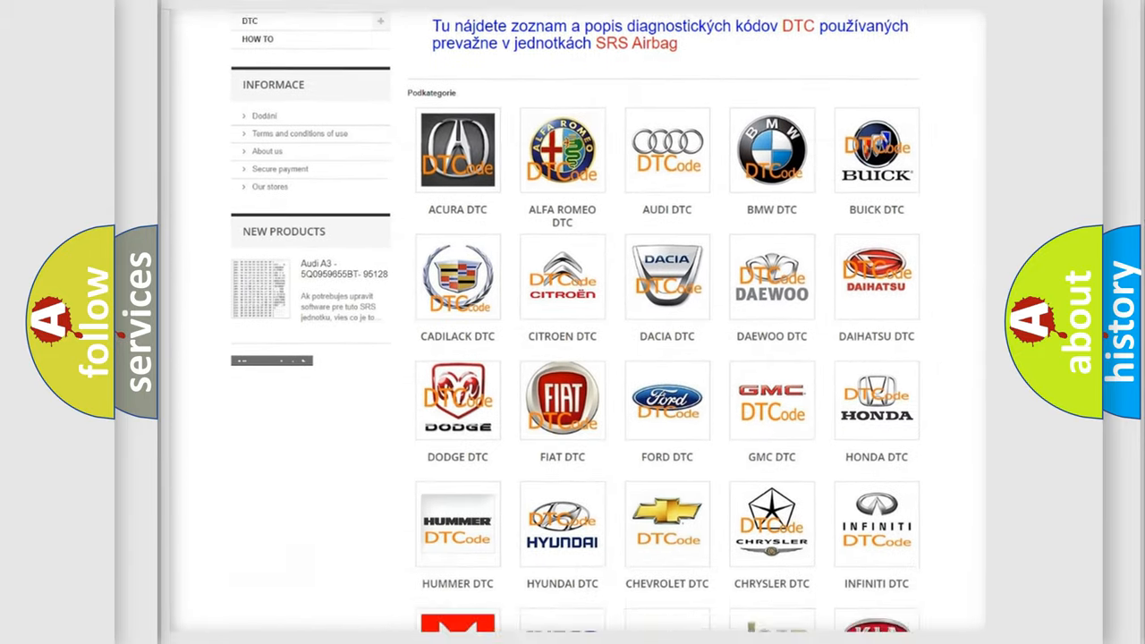
scroll(down, 3)
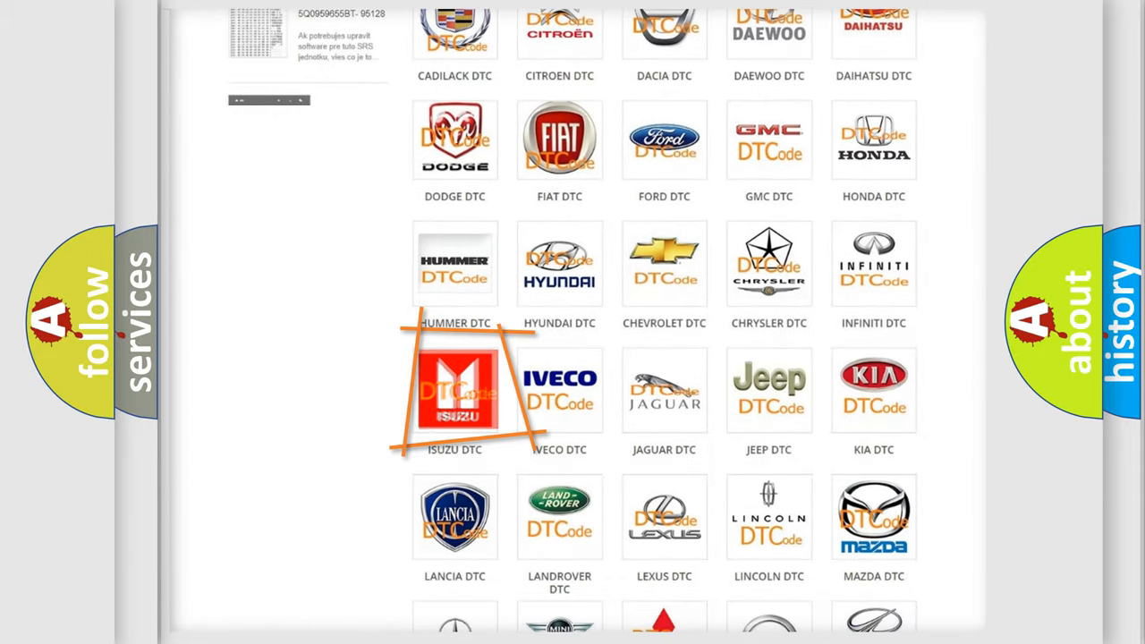